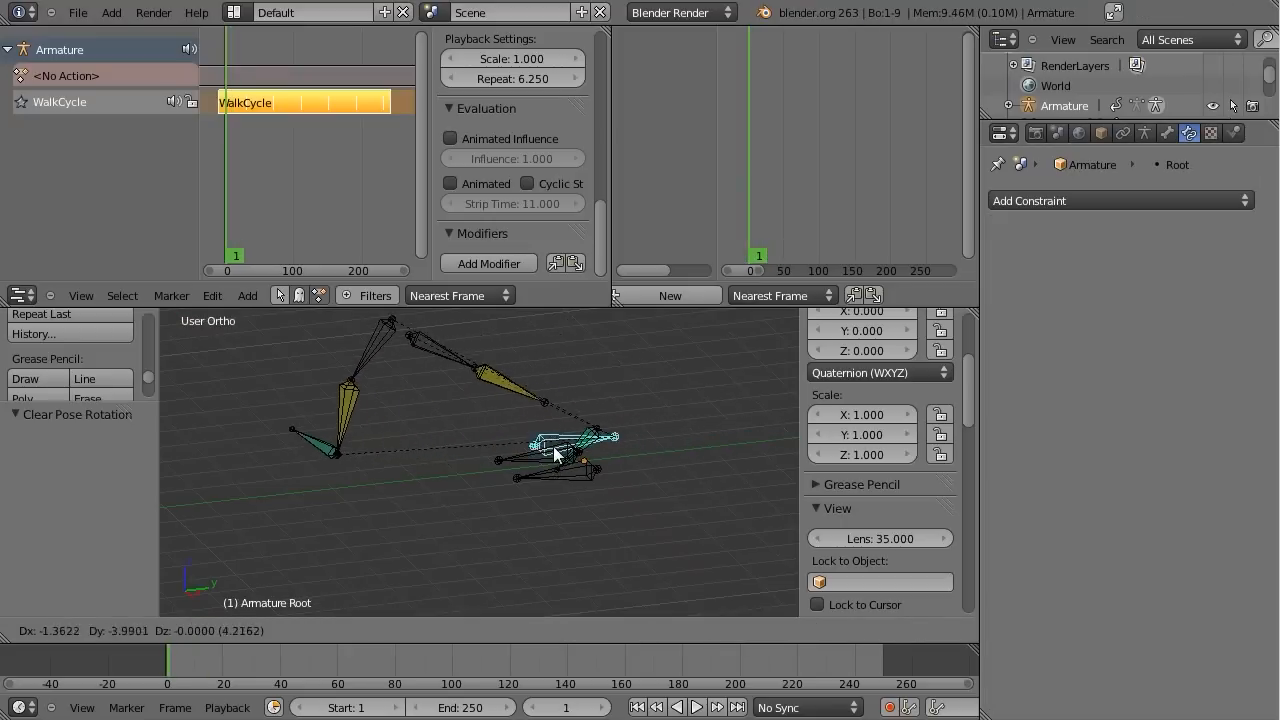
- Select the right foot bone to view its Copy Location and Copy Rotation constraints
left_click(697, 707)
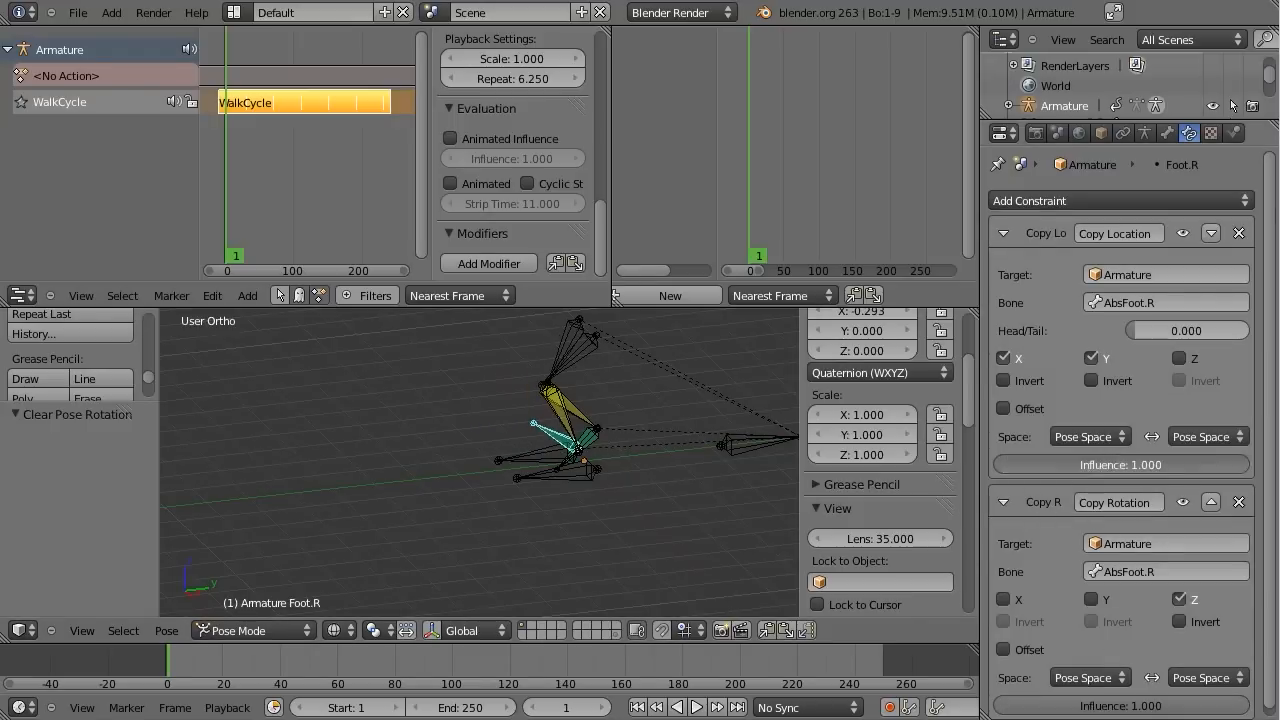
left_click(697, 707)
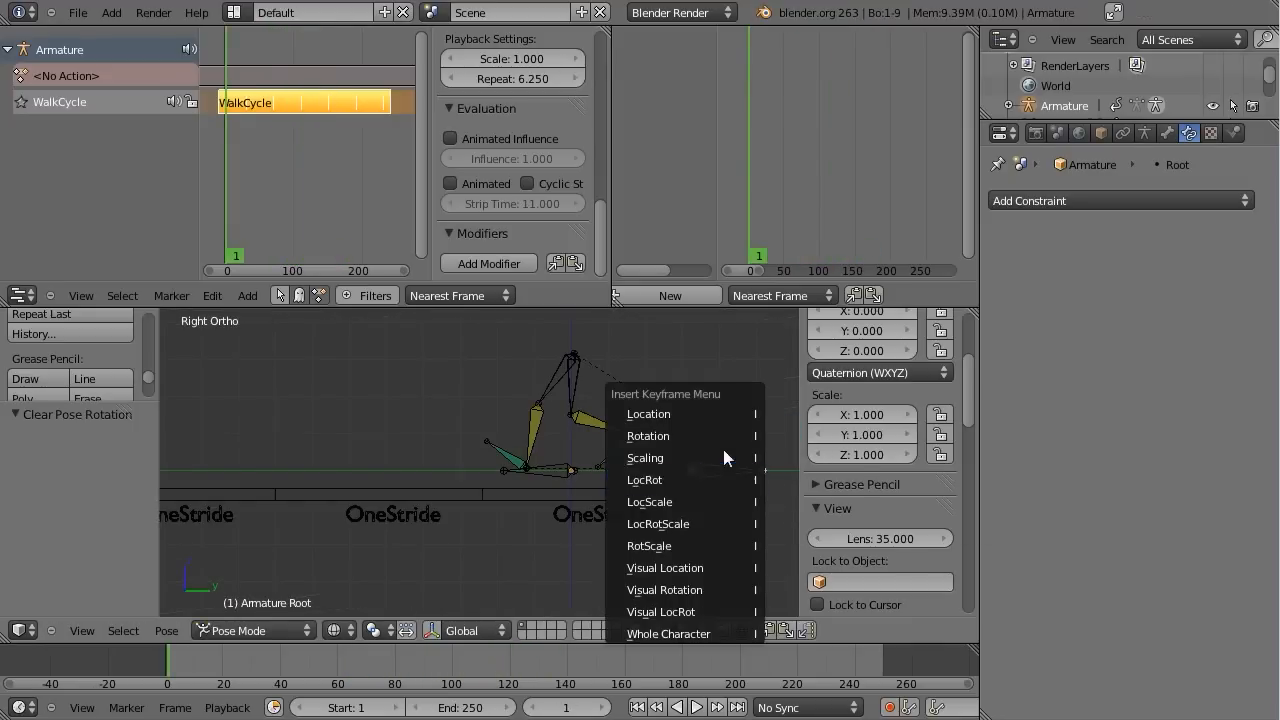
- Insert LocRot keyframes on the Root bone at the stride's start and end
left_click(644, 480)
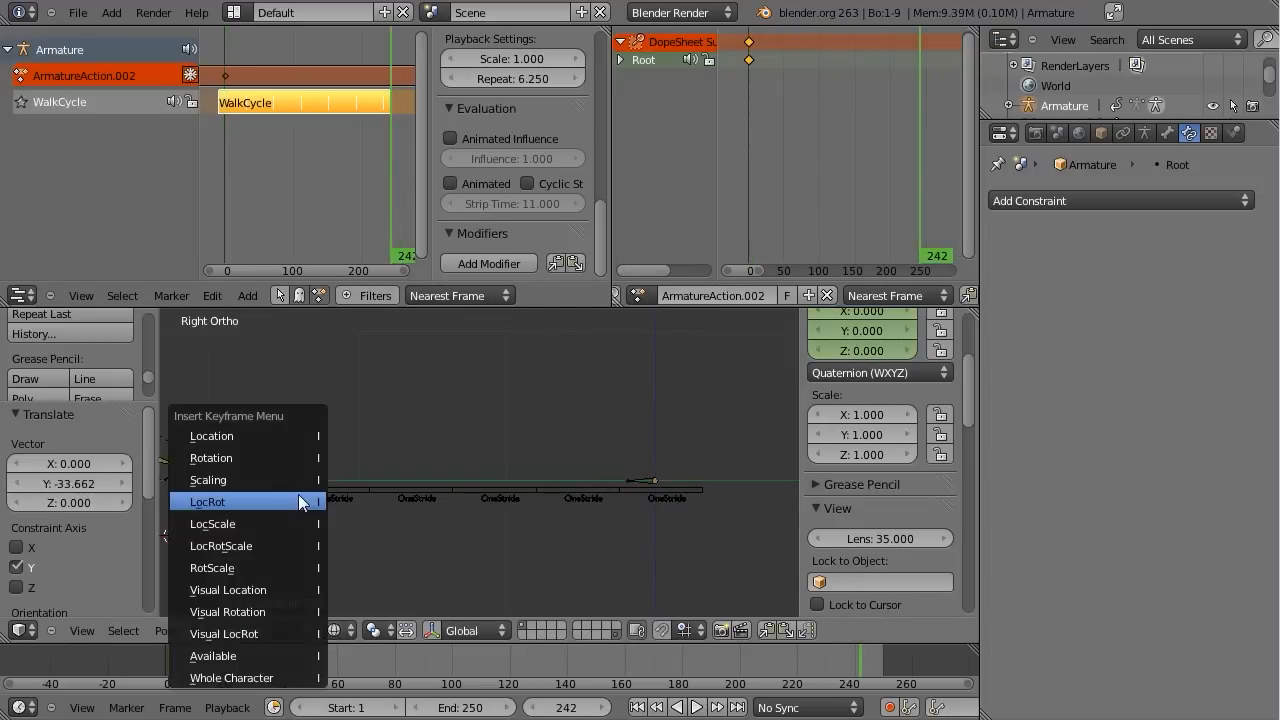
left_click(207, 501)
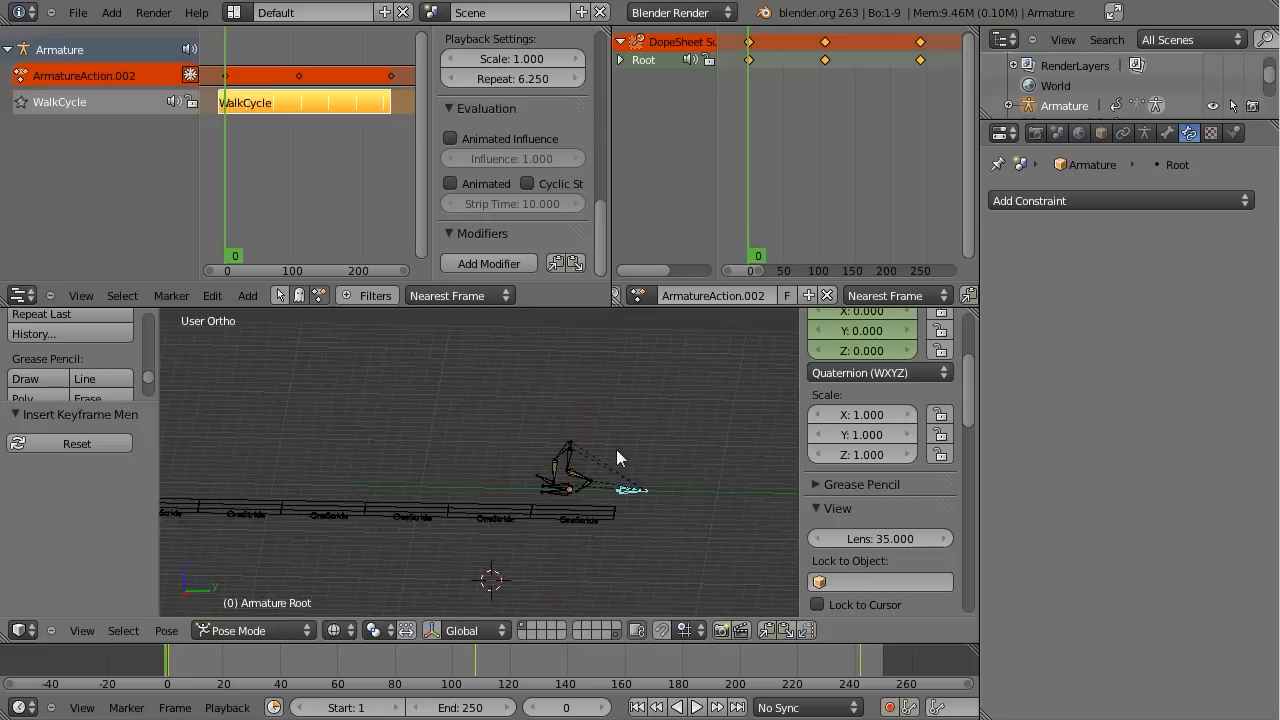
left_click(697, 707)
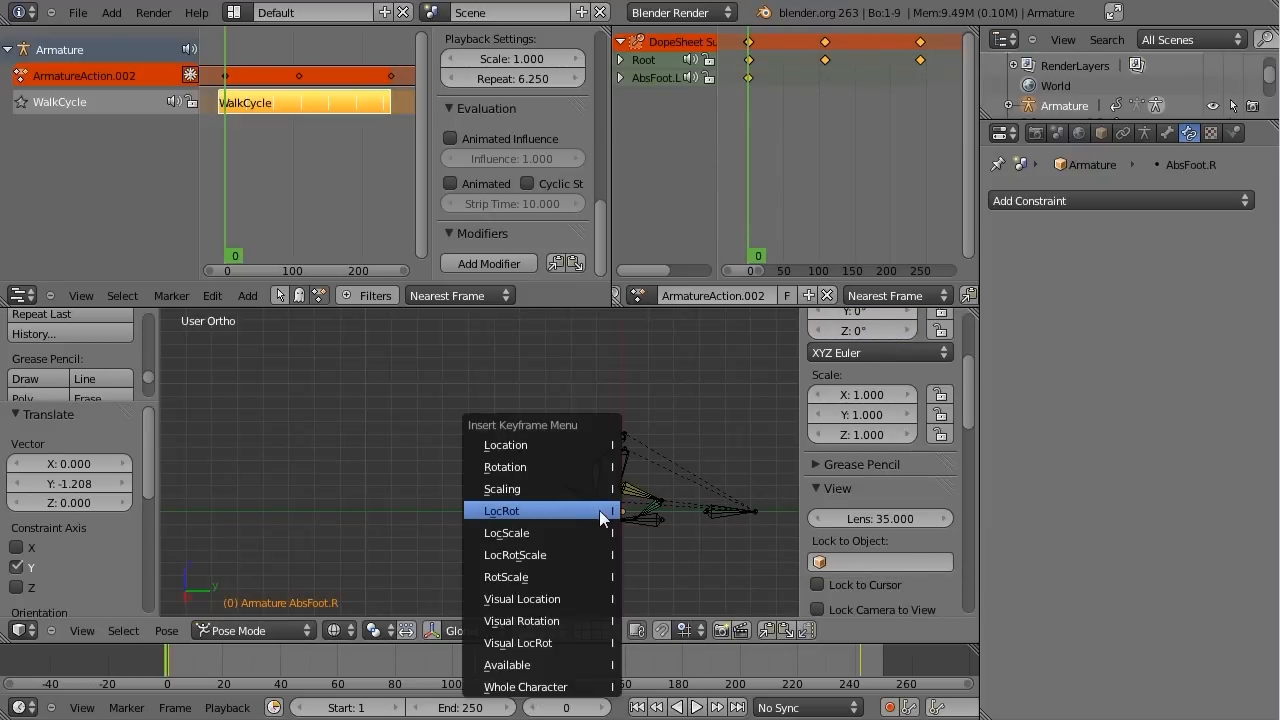
- Key AbsFoot.R's starting location and rotation, then key AbsFoot.L at frame 22
left_click(502, 510)
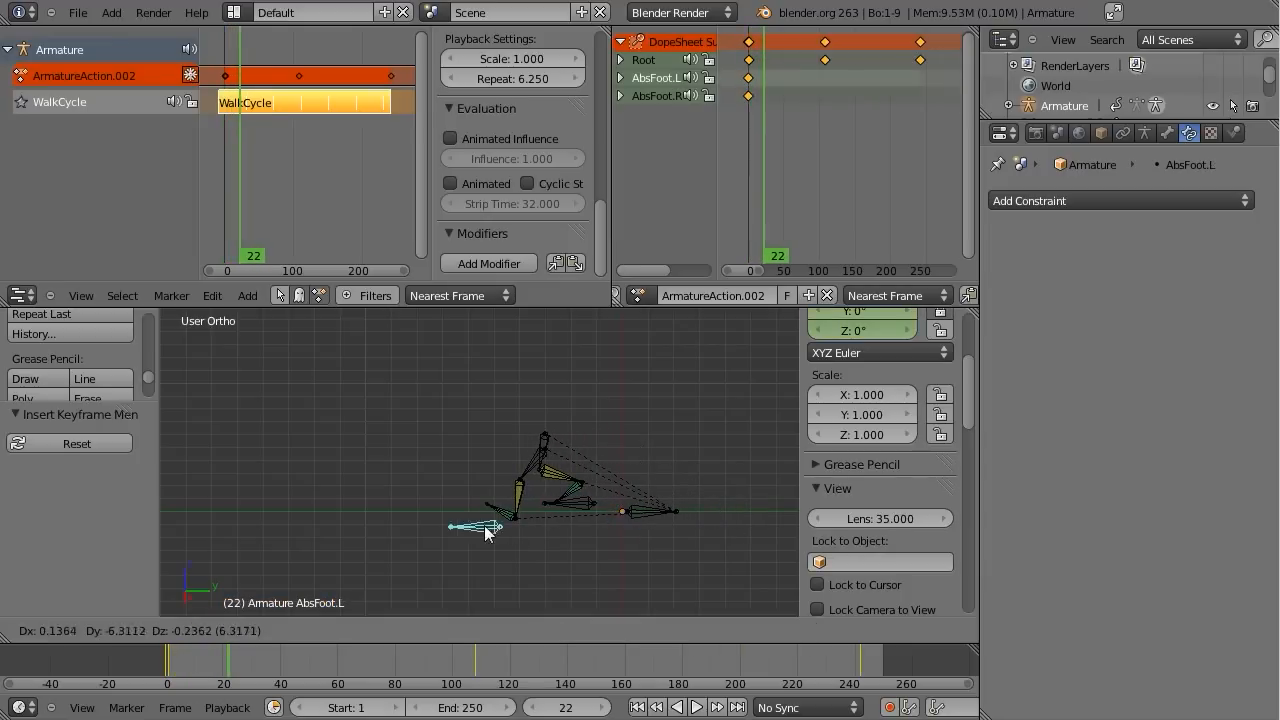
key("i")
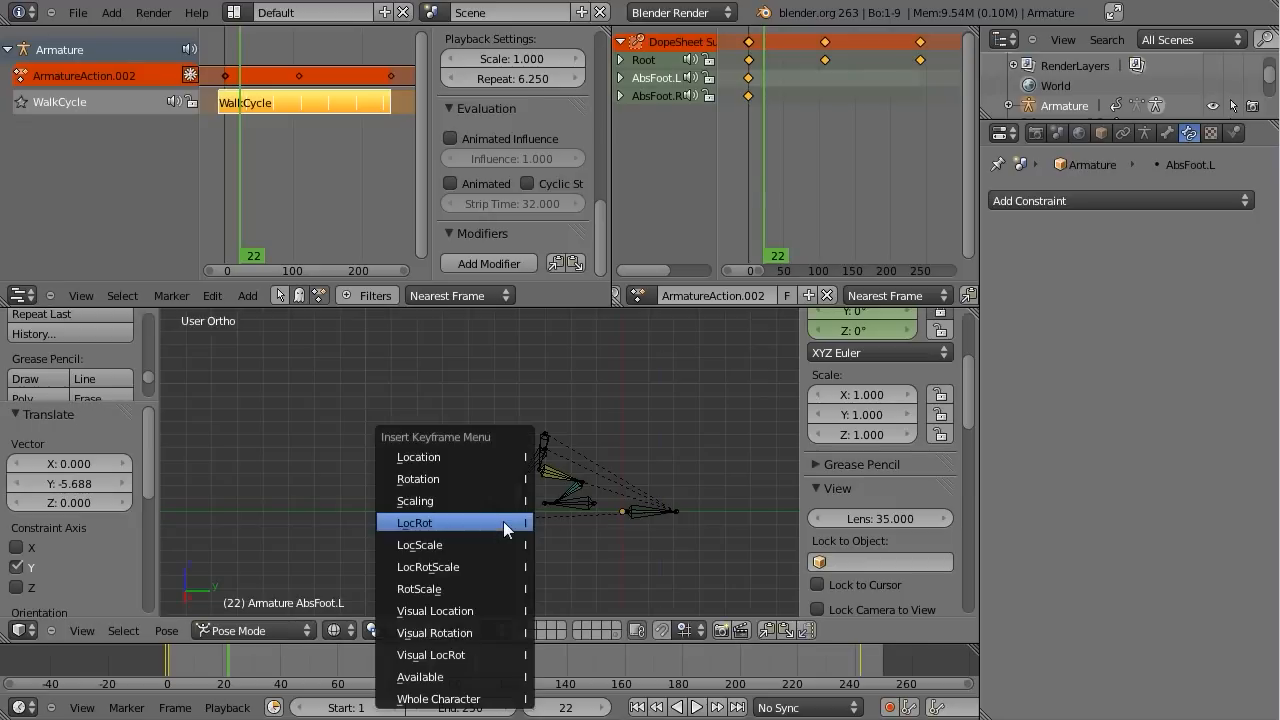
left_click(414, 522)
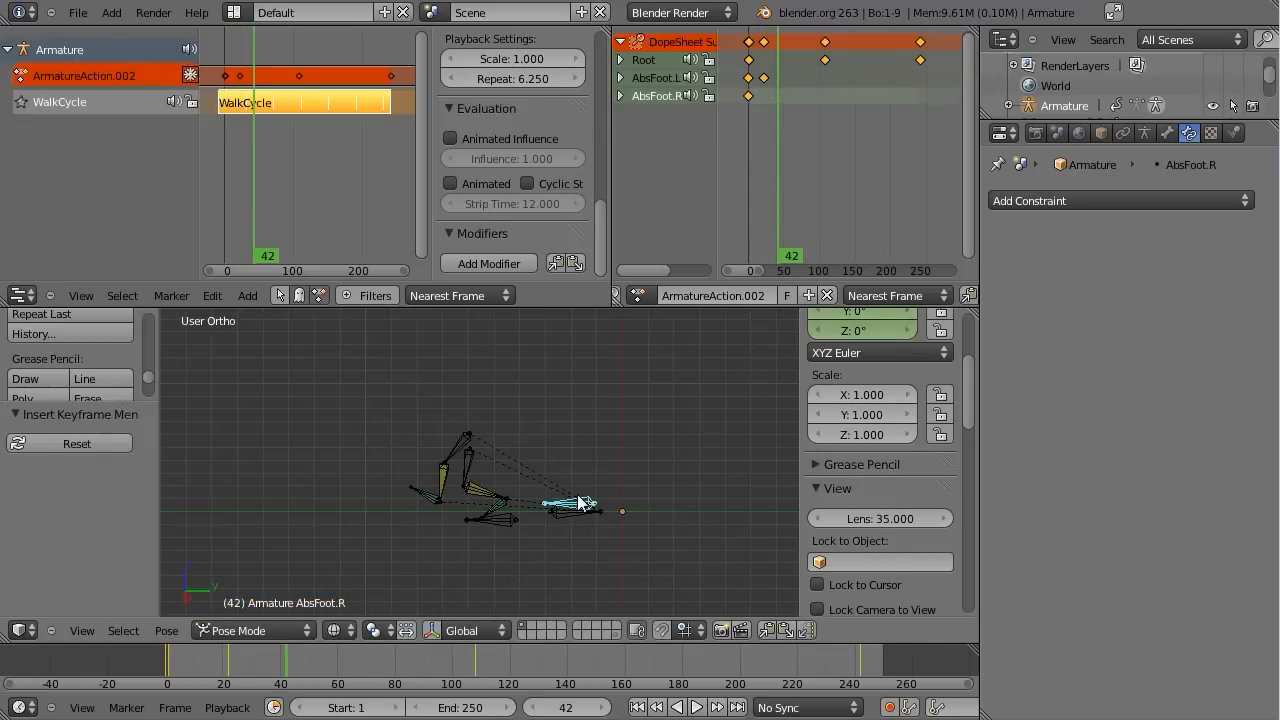
left_click_drag(580, 503, 455, 520)
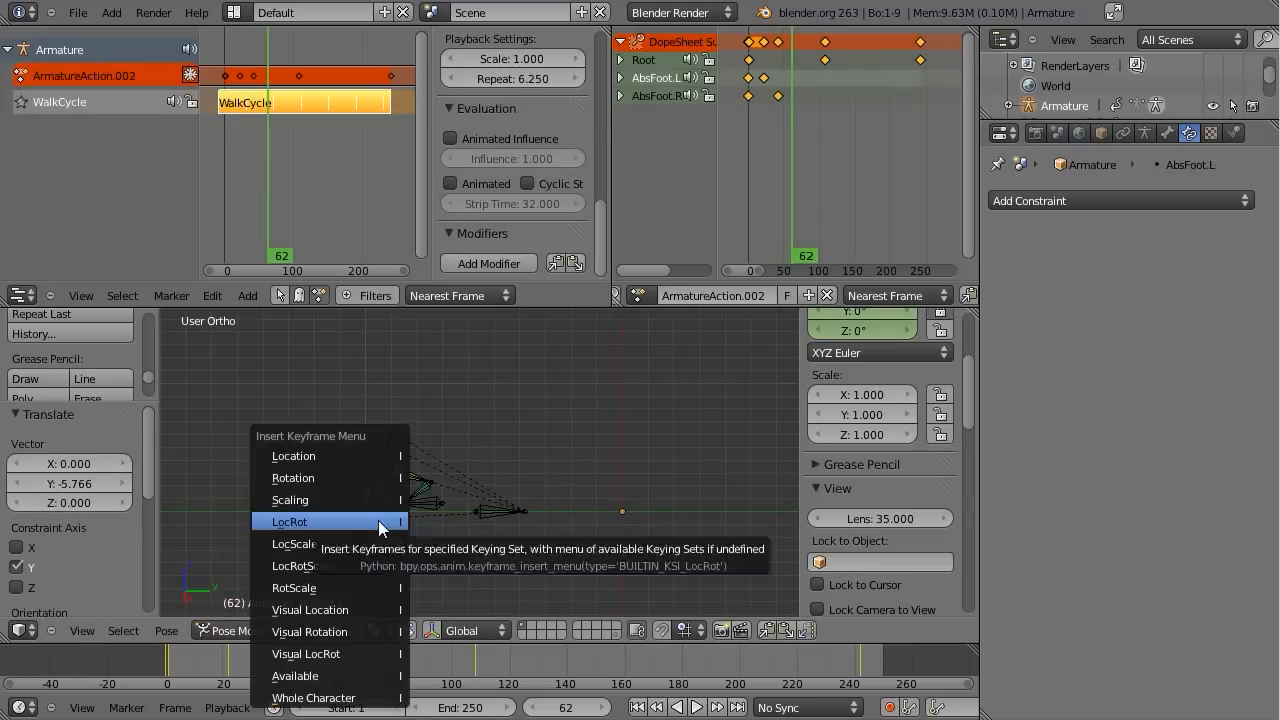
- Key AbsFoot.L at frame 62 and AbsFoot.R at frame 122, sliding it forward
left_click(290, 521)
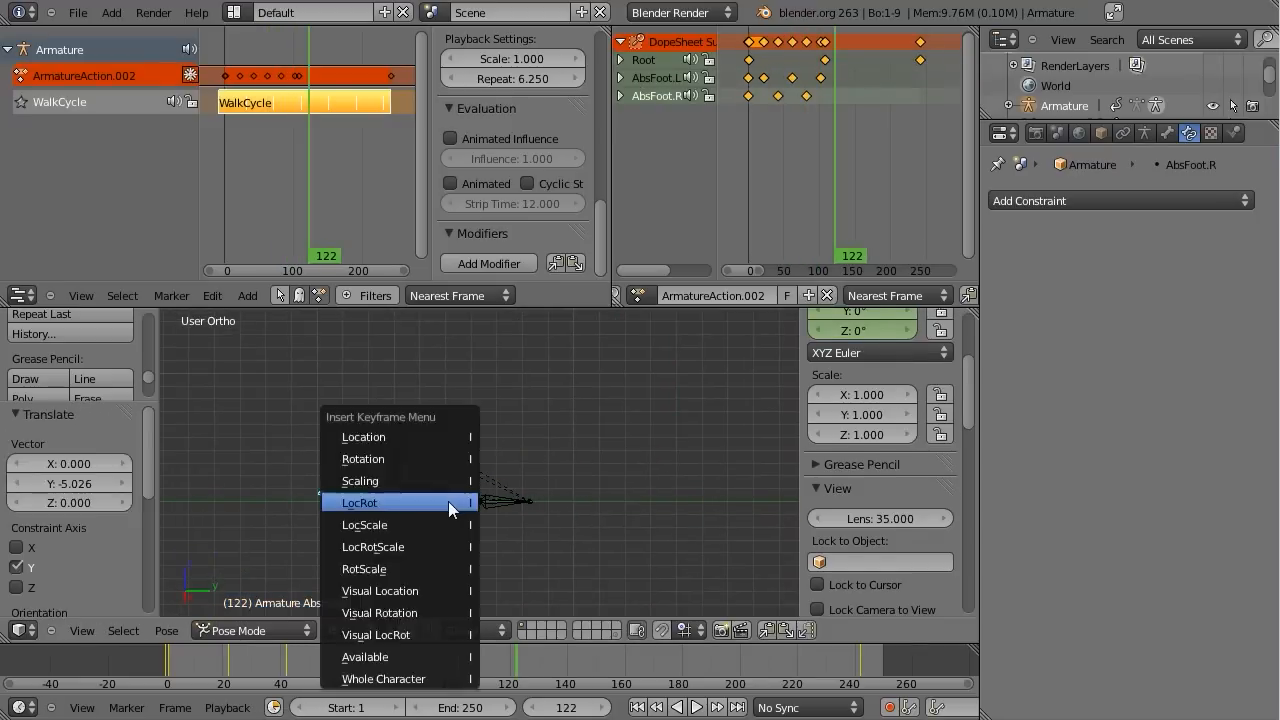
left_click(359, 502)
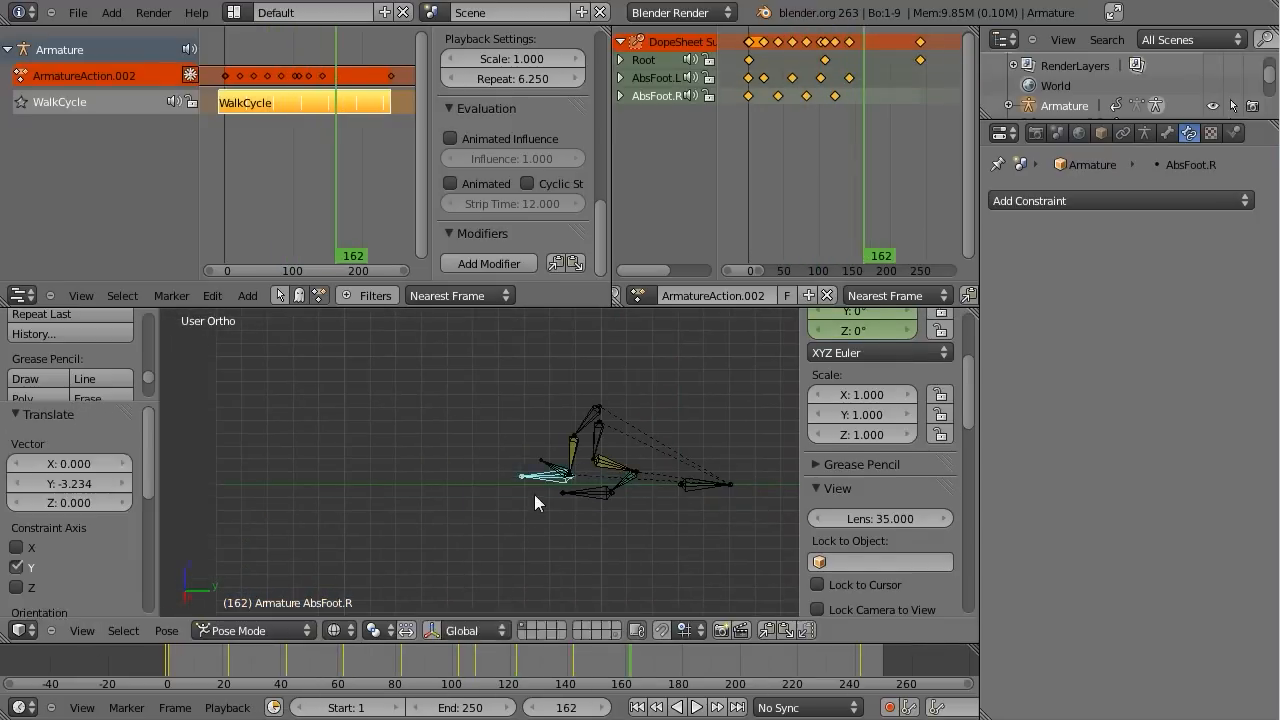
left_click_drag(537, 503, 448, 483)
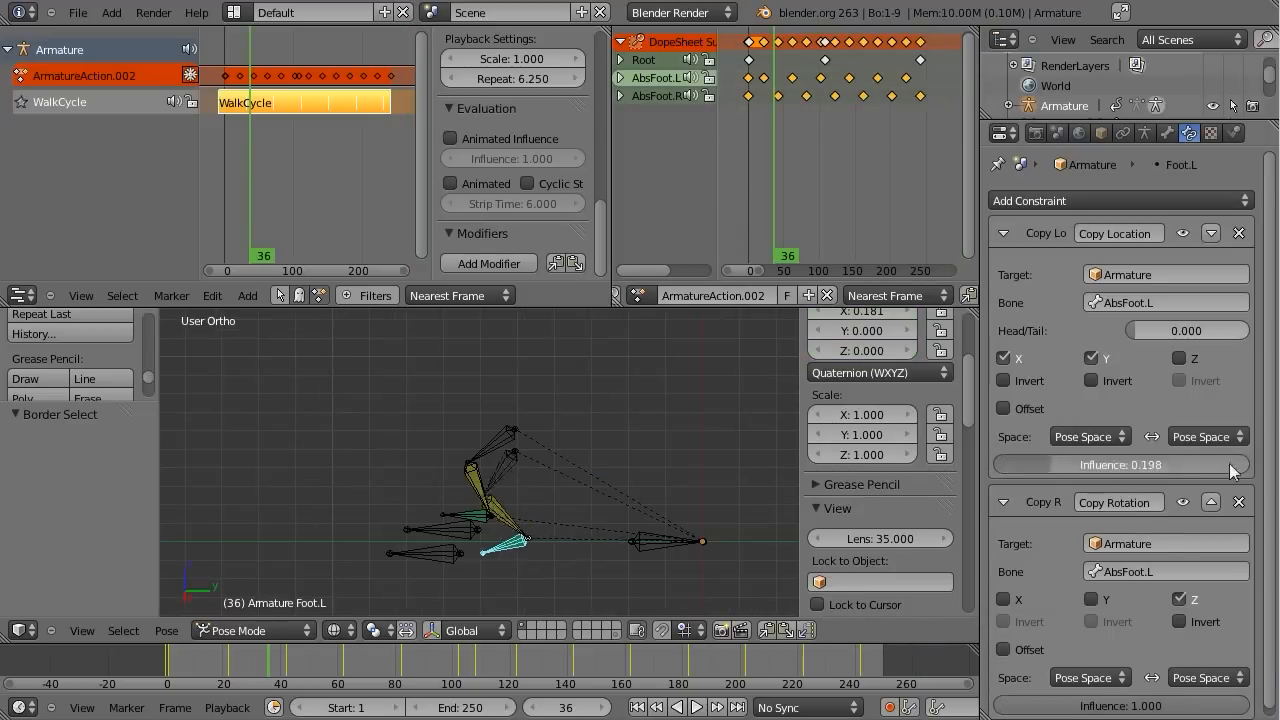
- Lower Foot.L's Copy Location influence to about 0.198
left_click_drag(1200, 464, 1000, 464)
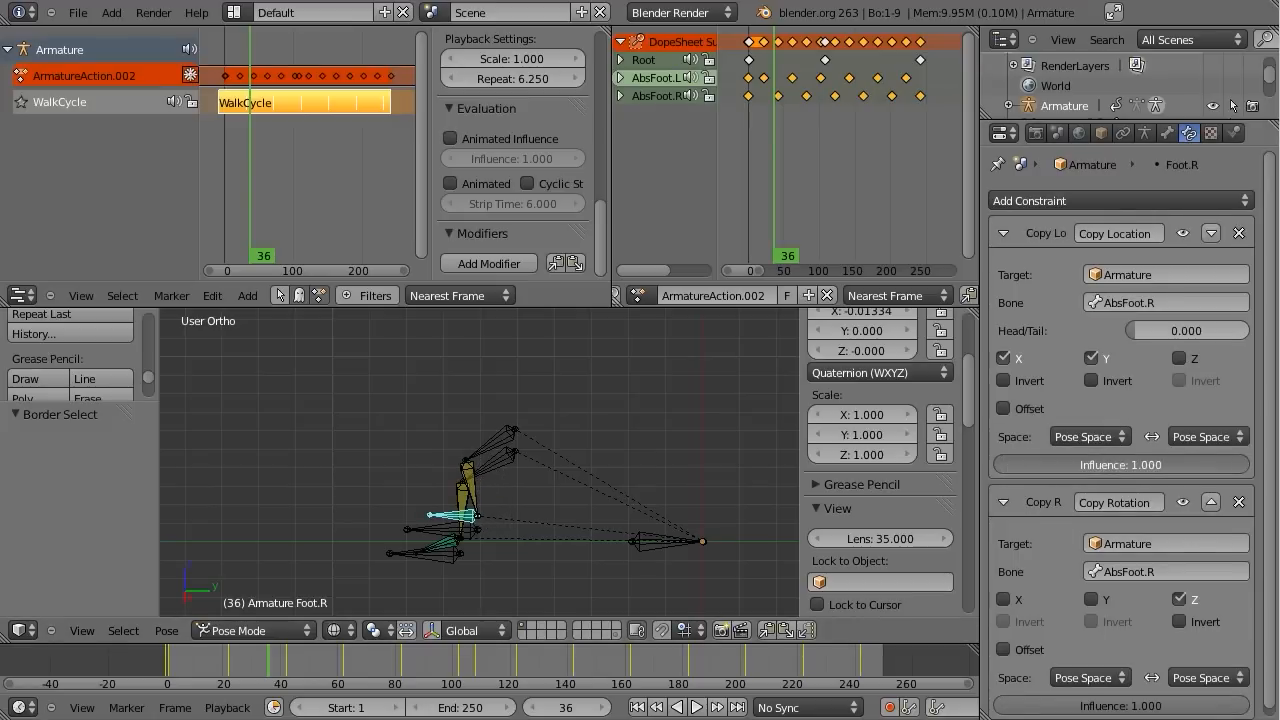
left_click(165, 660)
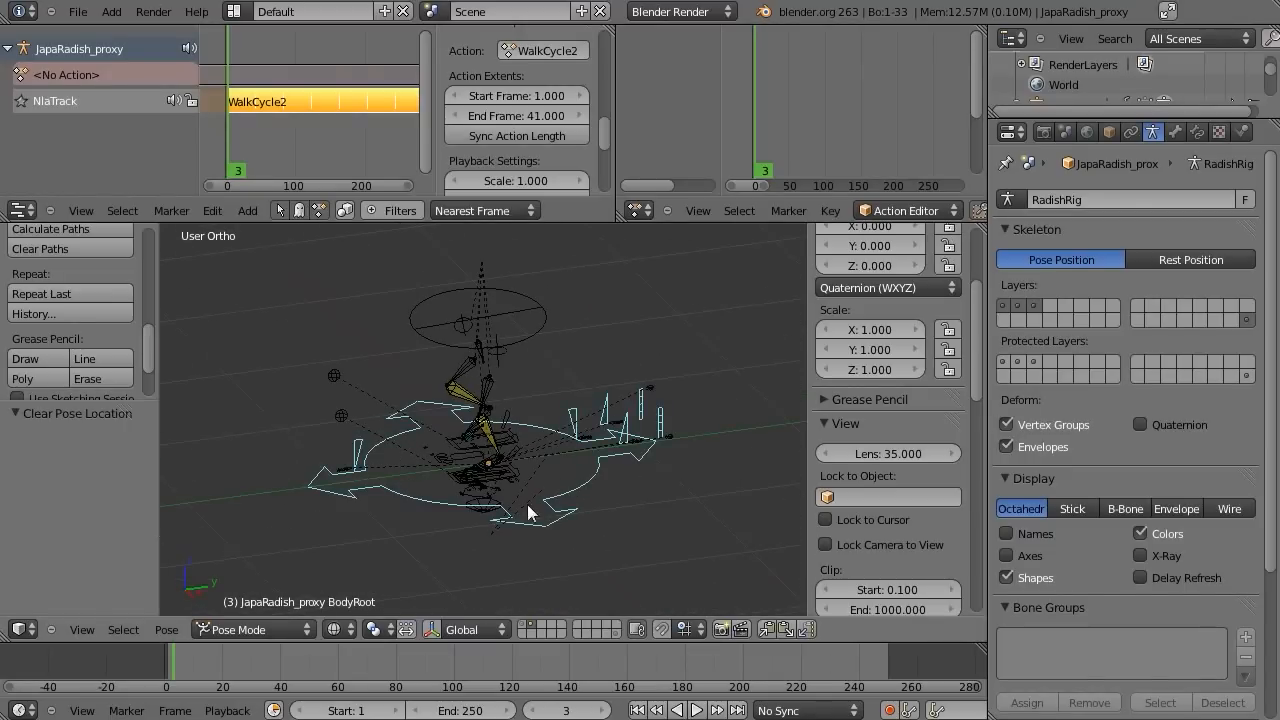
- Open the JapaRadish_proxy rig and show WalkCycle2's FootMain.R curve
left_click_drag(530, 510, 645, 458)
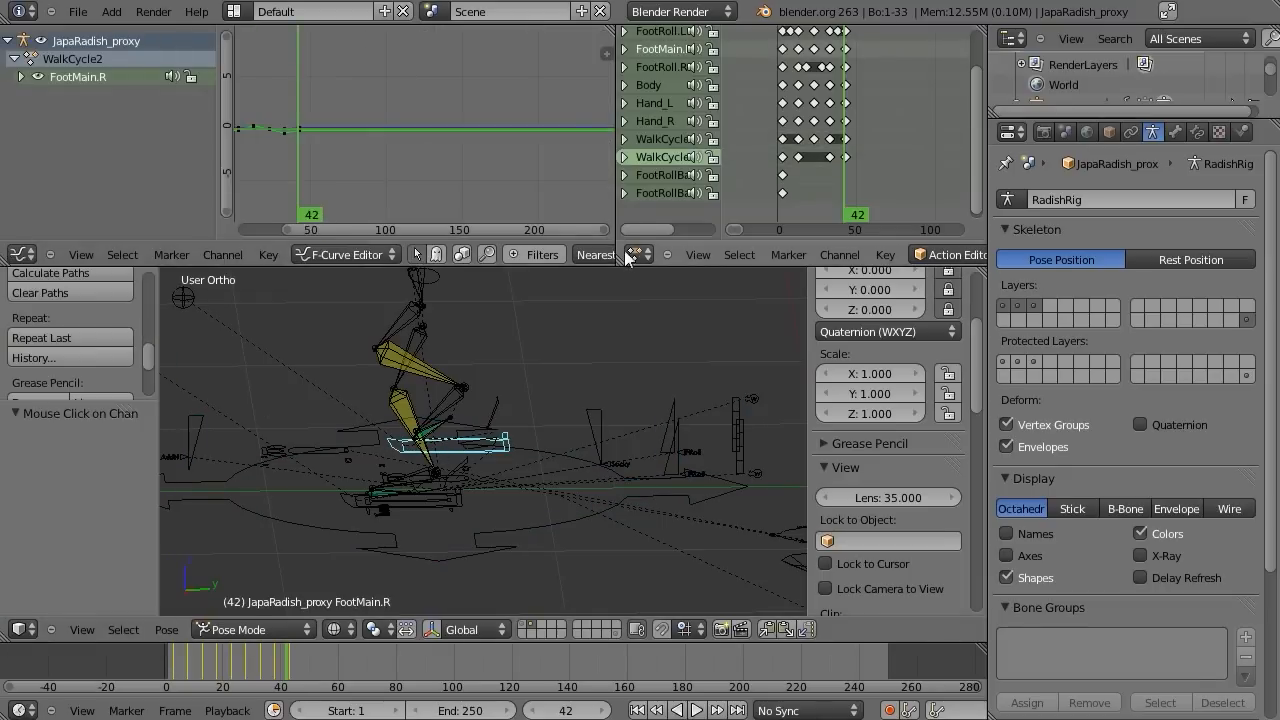
- Show FootMain.L's influence driver expression with its cycle, height and sticky variables
left_click(345, 254)
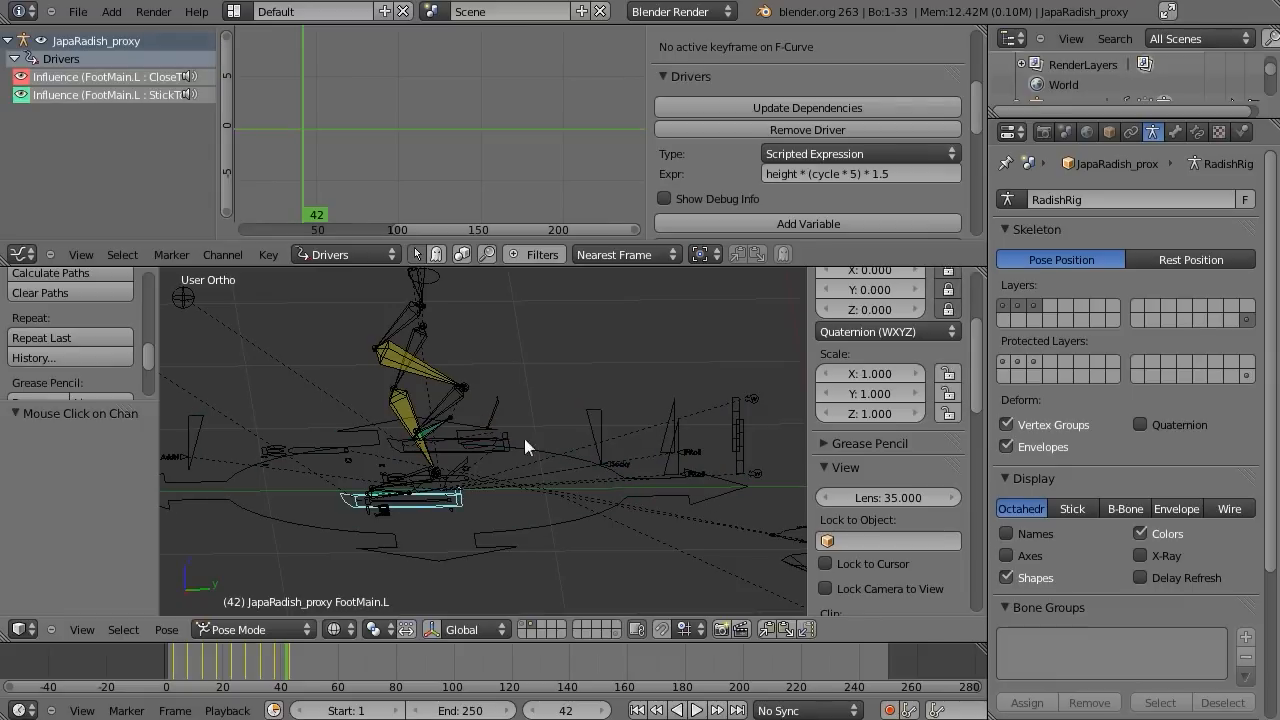
mouse_move(196, 227)
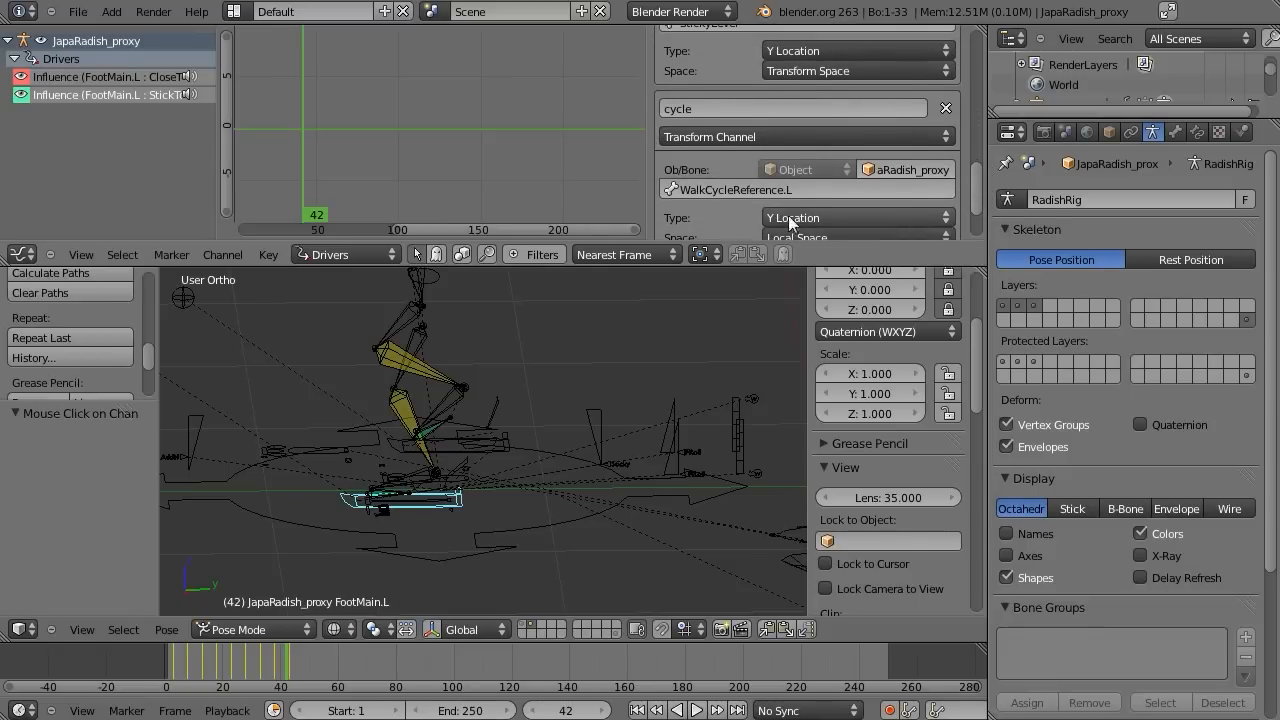
mouse_move(983, 197)
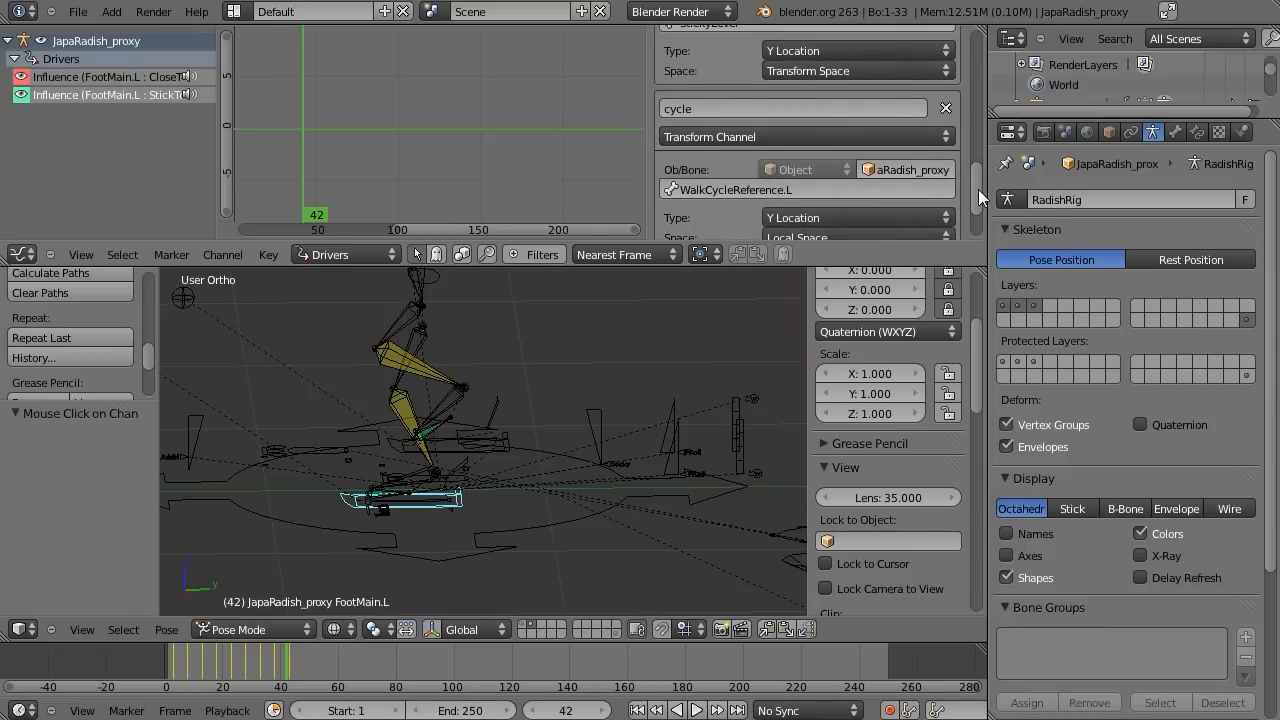
scroll("down", 3)
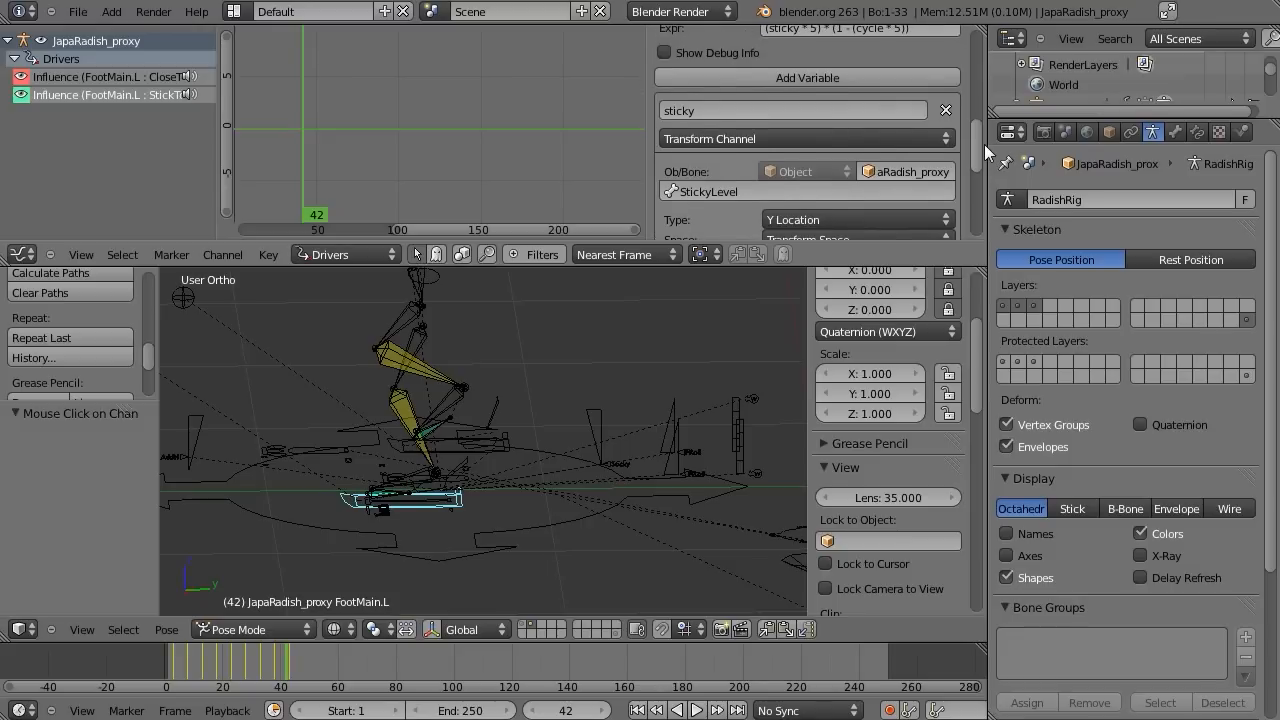